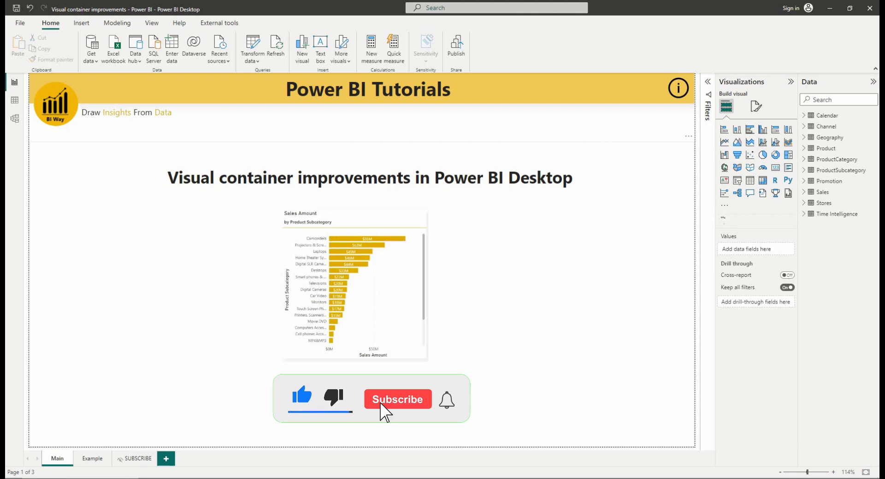
- Go to the Example page and show the Sales Amount by Product Subcategory chart's Title settings
{"action": "left_click", "coordinate": [397, 399]}
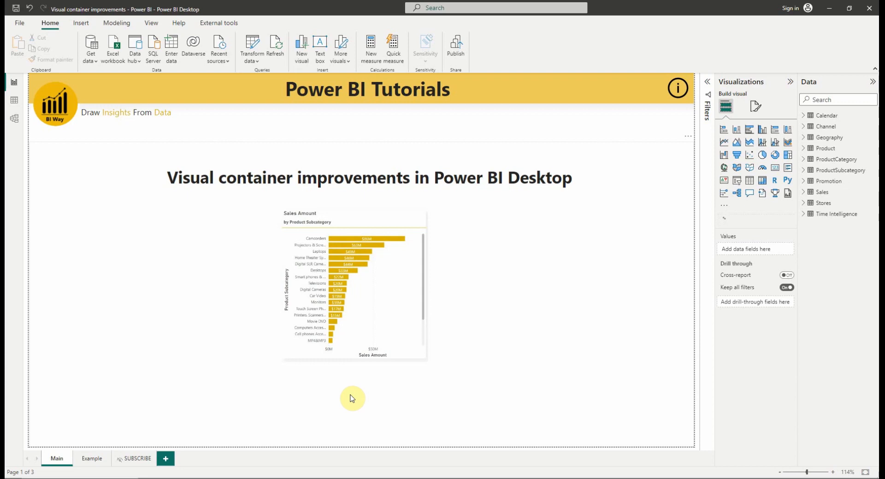
{"action": "mouse_move", "coordinate": [221, 207]}
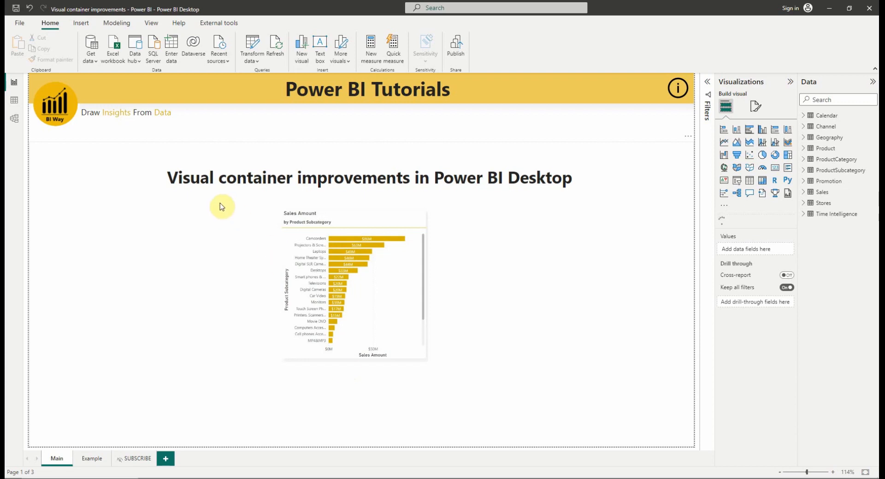
{"action": "mouse_move", "coordinate": [460, 197]}
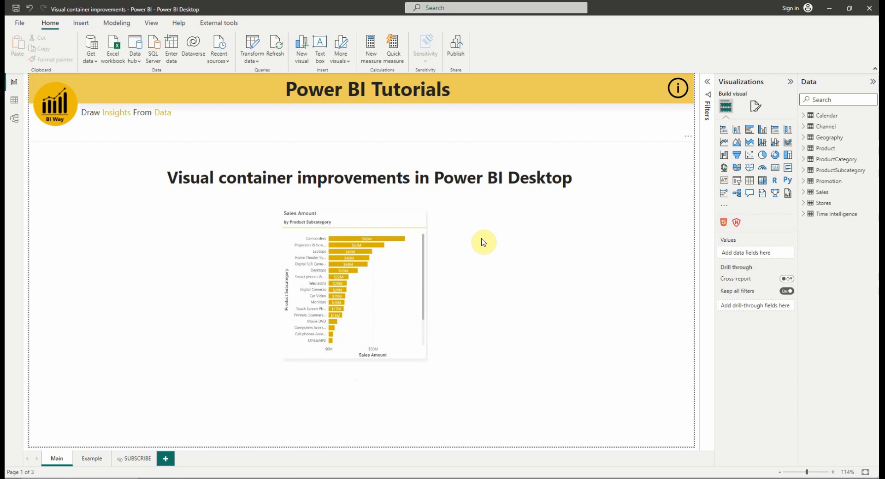
{"action": "mouse_move", "coordinate": [108, 439]}
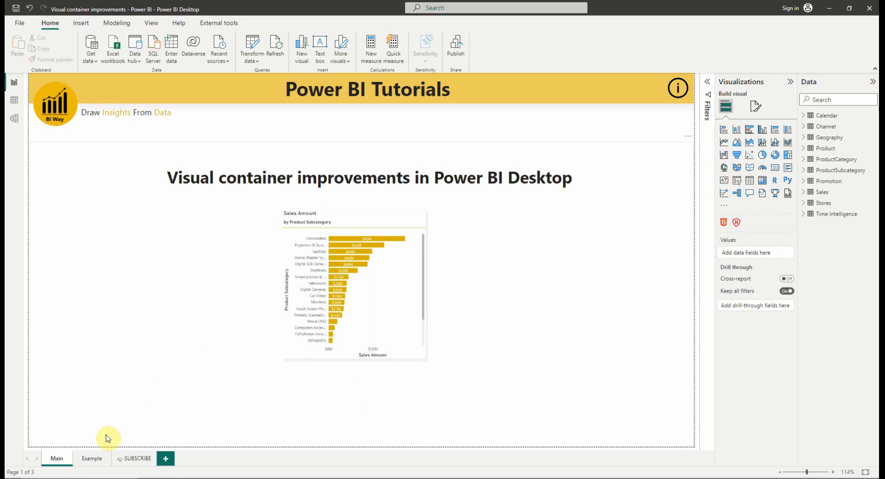
{"action": "left_click", "coordinate": [91, 458]}
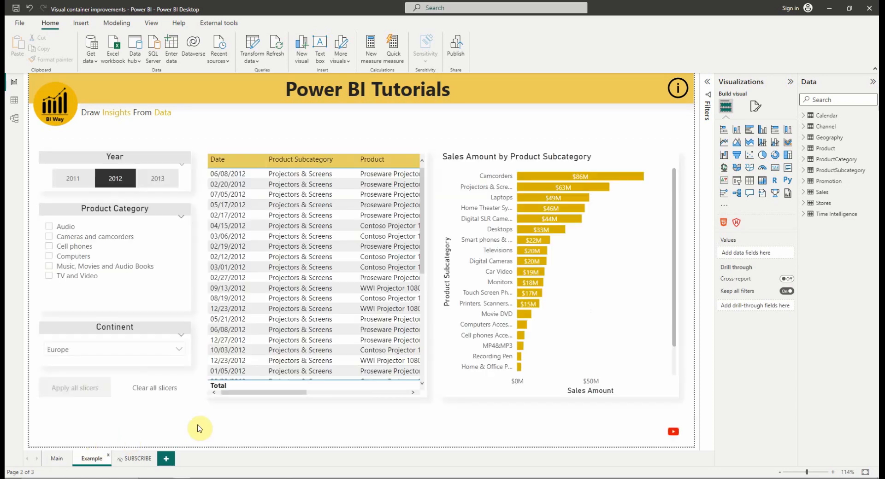
{"action": "mouse_move", "coordinate": [427, 403]}
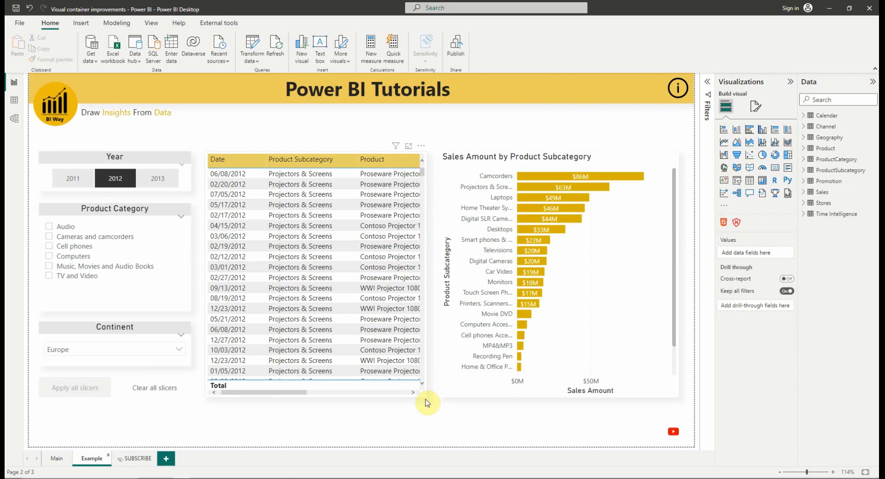
{"action": "mouse_move", "coordinate": [430, 422]}
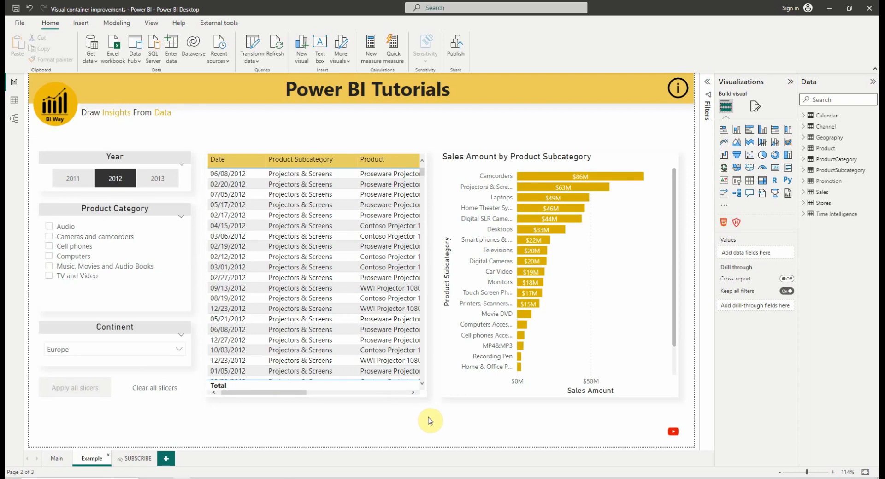
{"action": "mouse_move", "coordinate": [505, 210]}
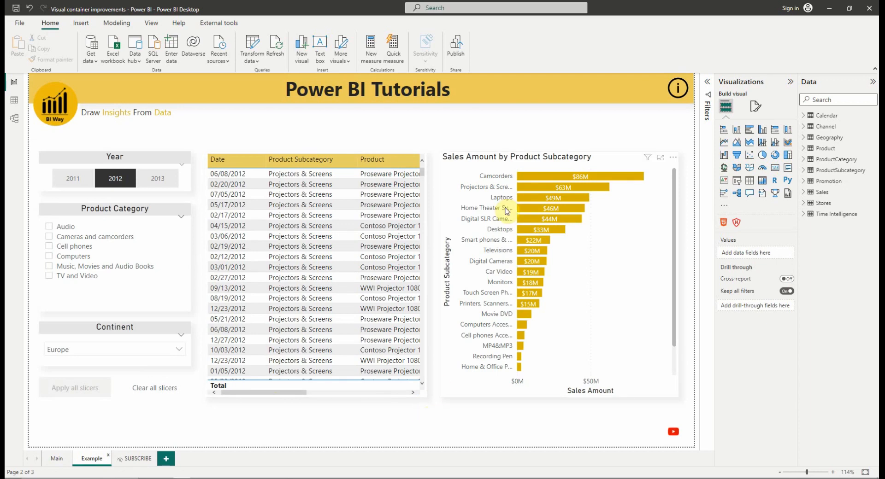
{"action": "left_click", "coordinate": [581, 169]}
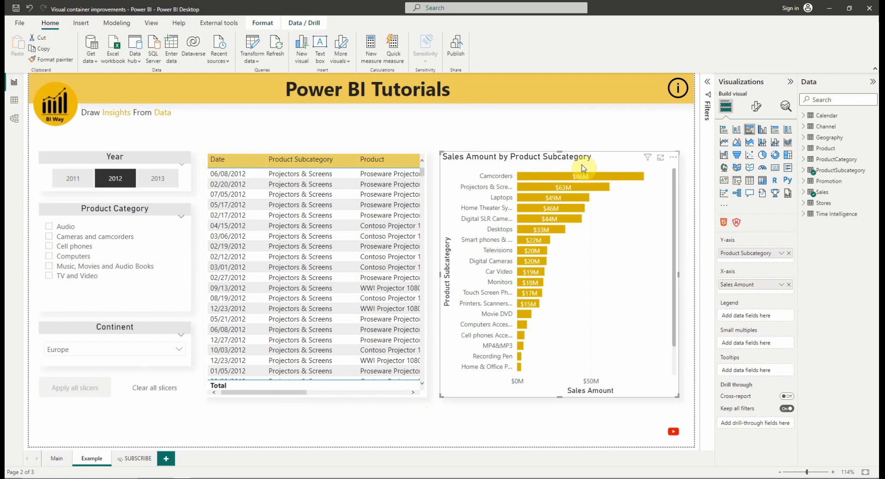
{"action": "left_click", "coordinate": [755, 107]}
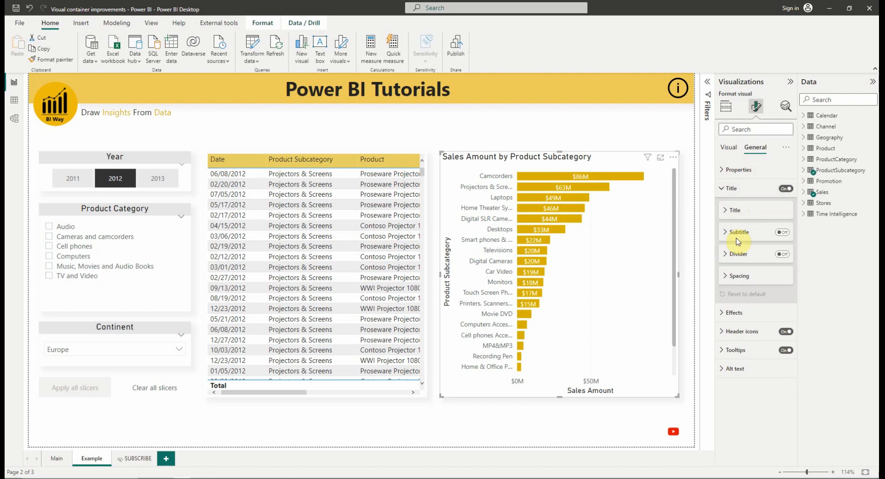
{"action": "mouse_move", "coordinate": [762, 239]}
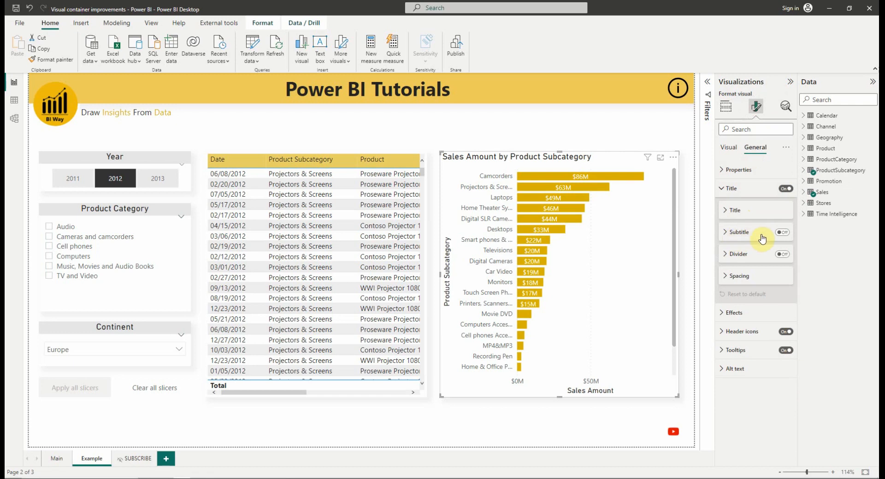
- Turn on the subtitle 'by Product Subcategory' and make it bold
{"action": "left_click", "coordinate": [782, 232]}
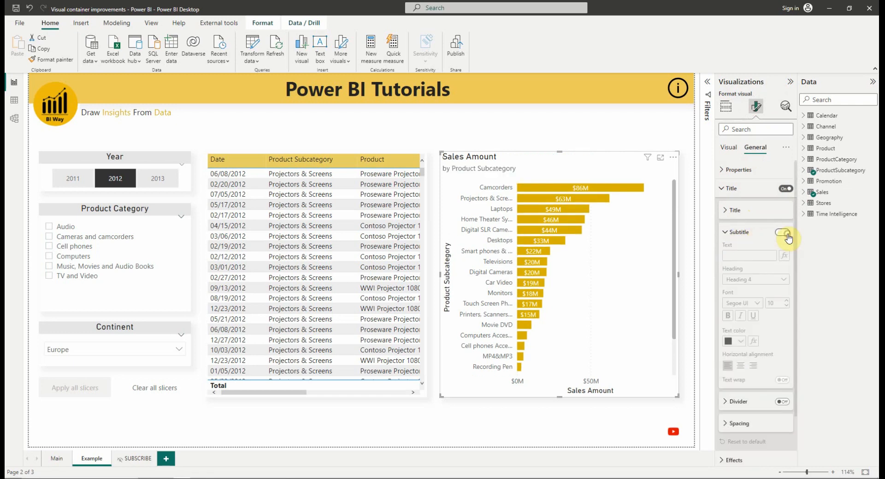
{"action": "left_click", "coordinate": [782, 233]}
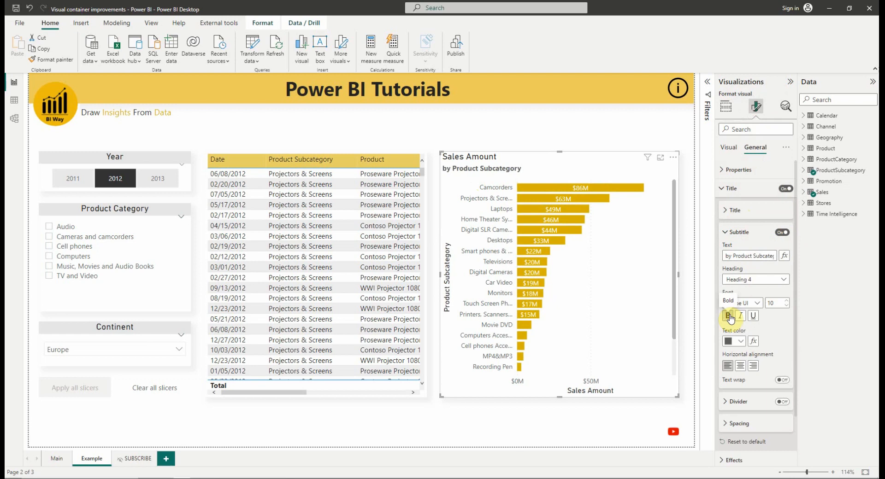
{"action": "left_click", "coordinate": [729, 341]}
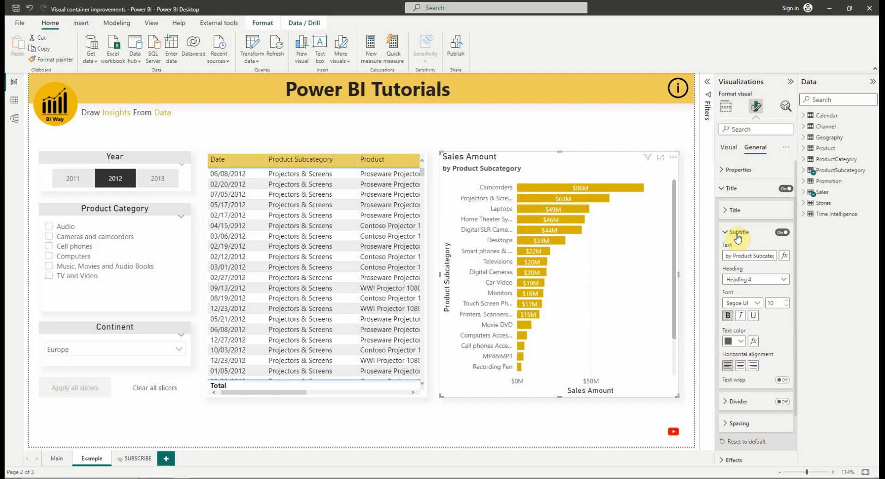
{"action": "left_click", "coordinate": [737, 231]}
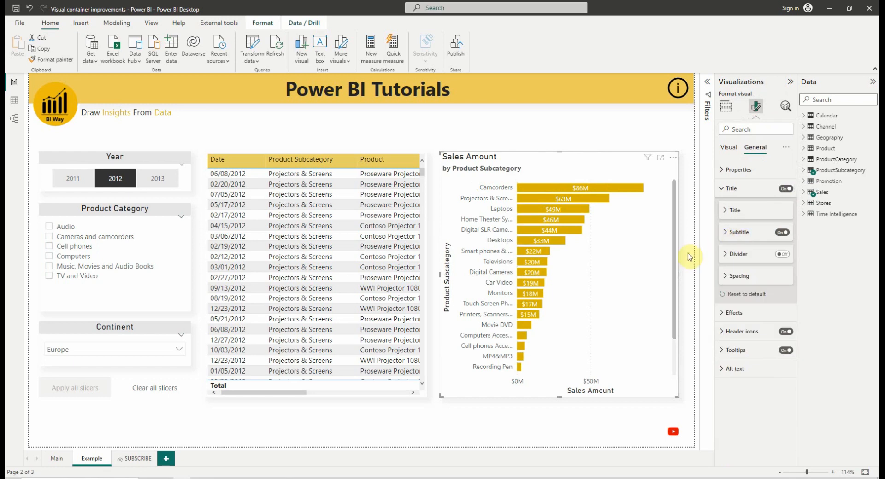
{"action": "mouse_move", "coordinate": [501, 176]}
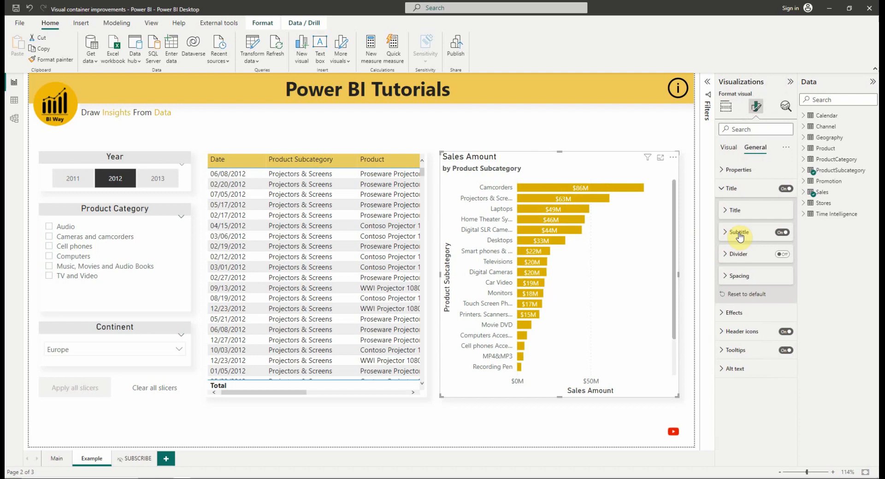
{"action": "mouse_move", "coordinate": [736, 226]}
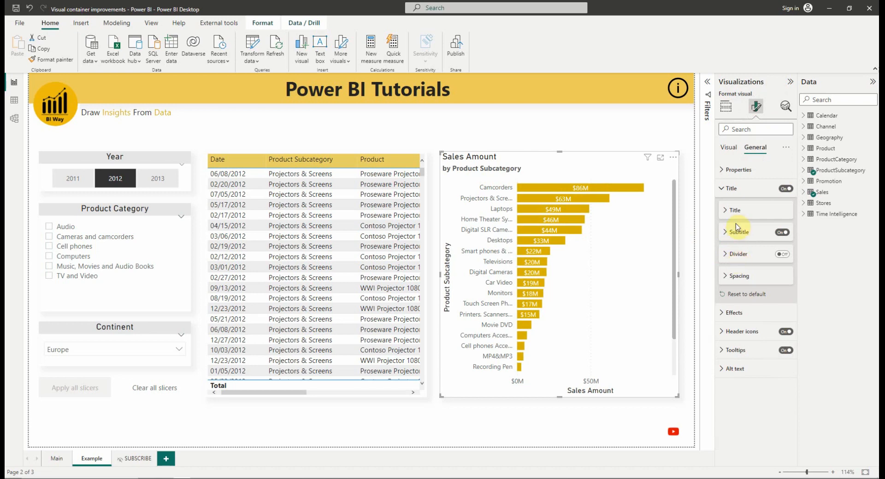
- Enable the chart's Divider, colour it gold and keep its line style Solid
{"action": "left_click", "coordinate": [783, 255]}
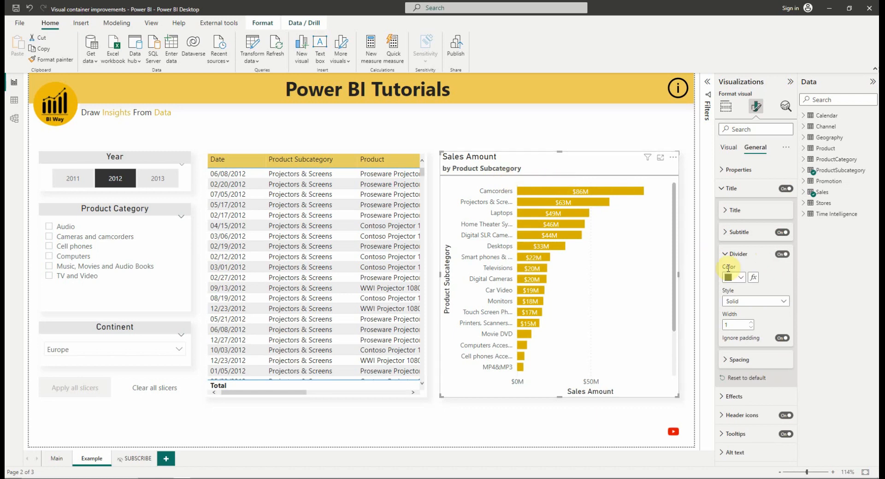
{"action": "left_click", "coordinate": [730, 277]}
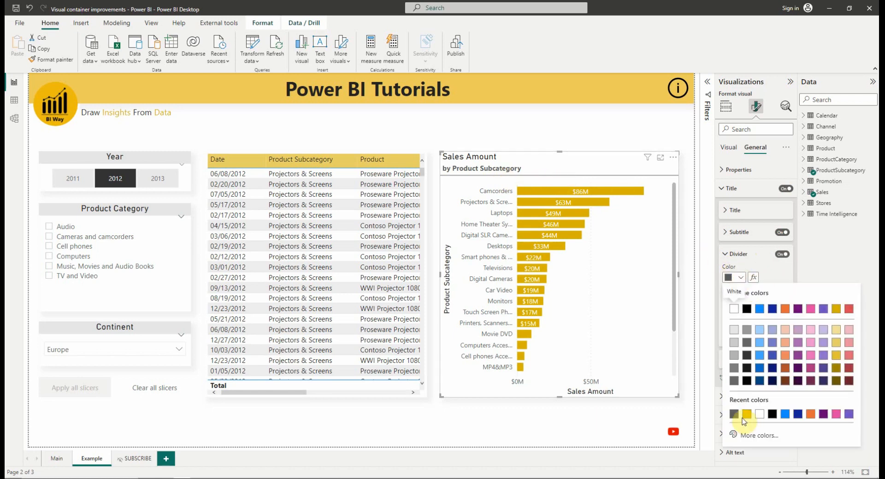
{"action": "left_click", "coordinate": [746, 414]}
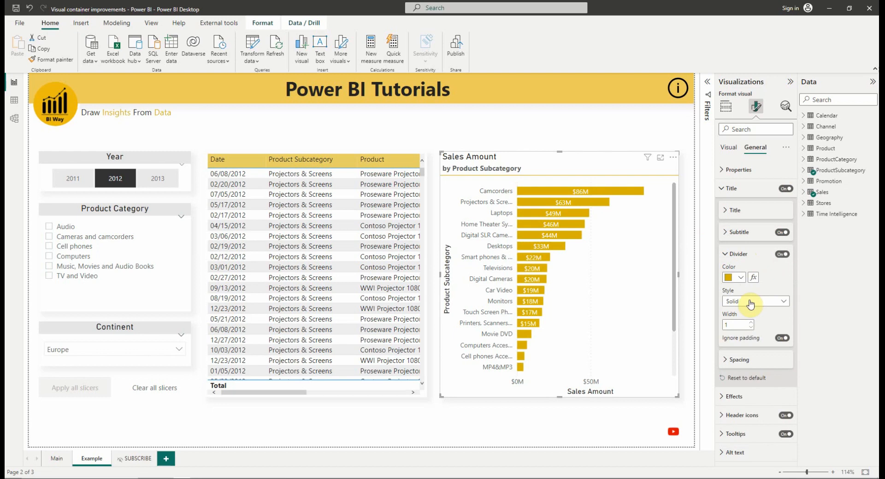
{"action": "left_click", "coordinate": [754, 301]}
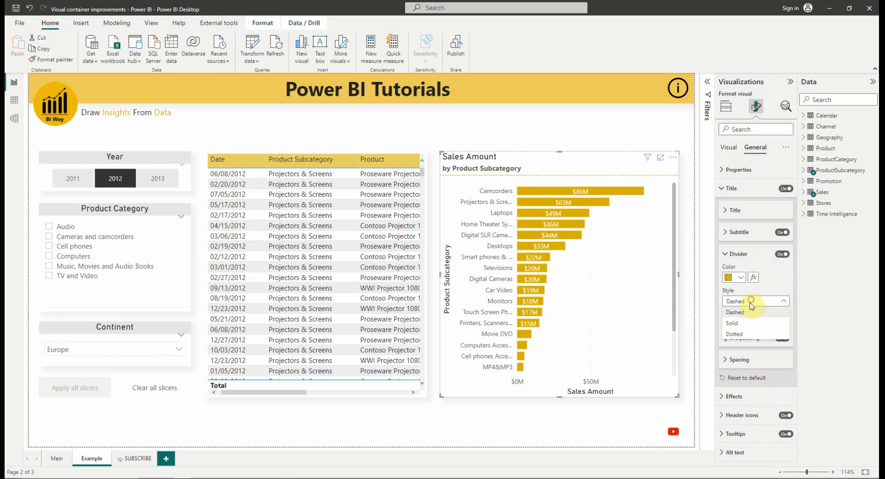
{"action": "left_click", "coordinate": [733, 323]}
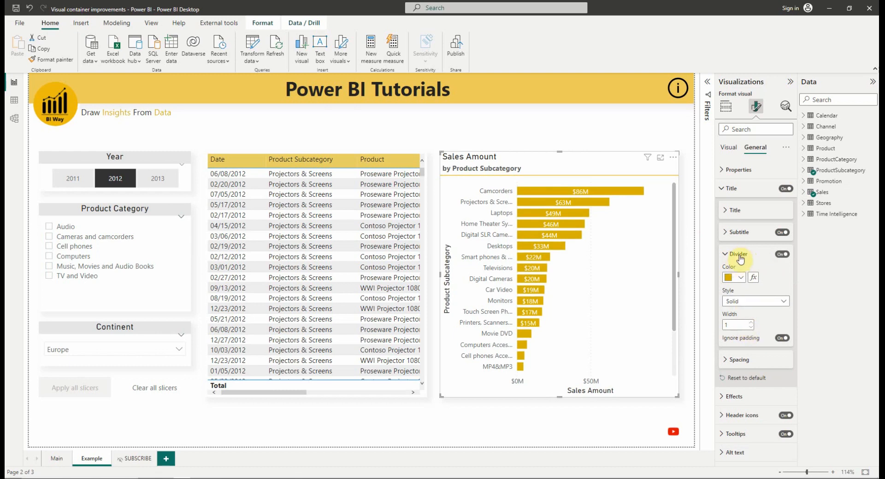
{"action": "left_click", "coordinate": [726, 254]}
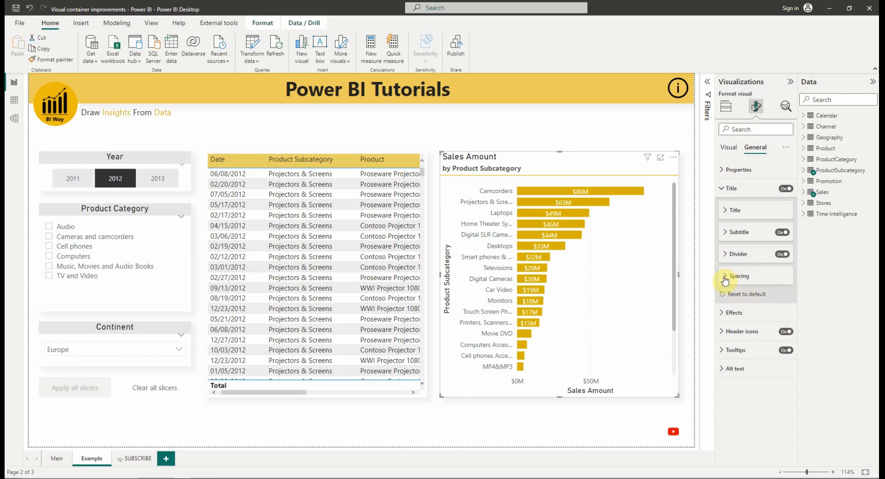
- Set title vertical spacing to 10 px, then move to the SUBSCRIBE thank-you page
{"action": "left_click", "coordinate": [738, 276]}
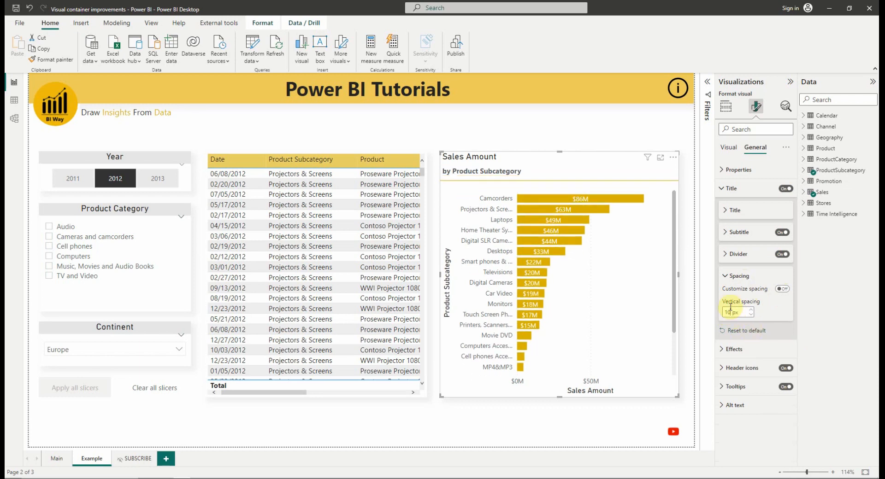
{"action": "mouse_move", "coordinate": [487, 188]}
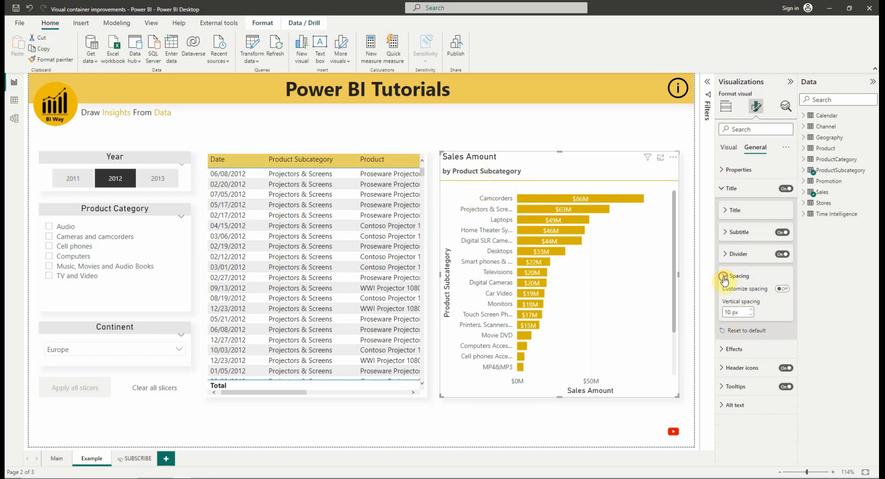
{"action": "left_click", "coordinate": [731, 188]}
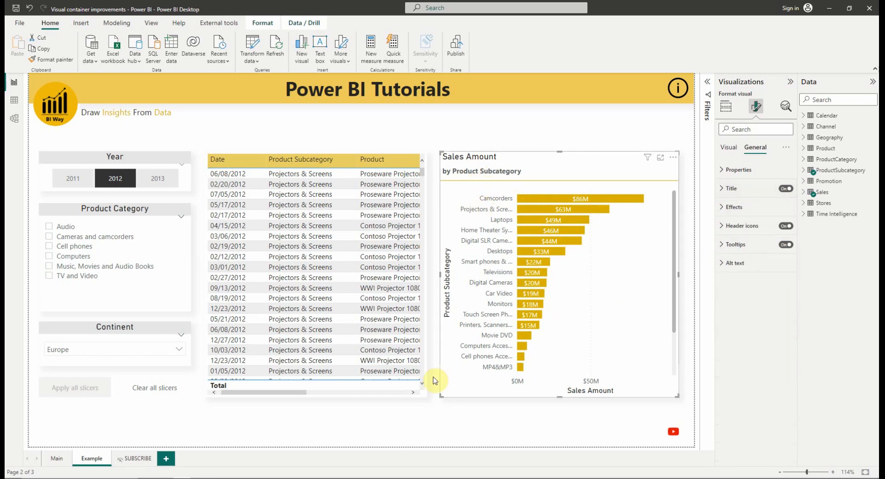
{"action": "left_click", "coordinate": [138, 458]}
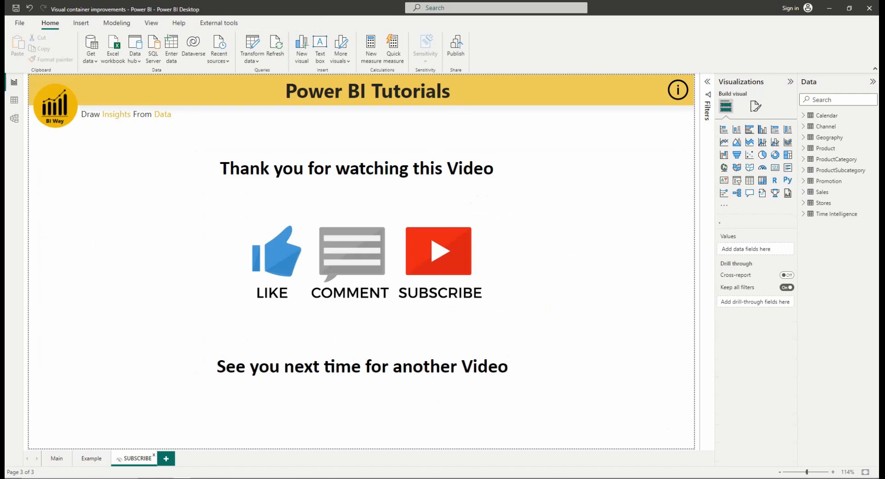